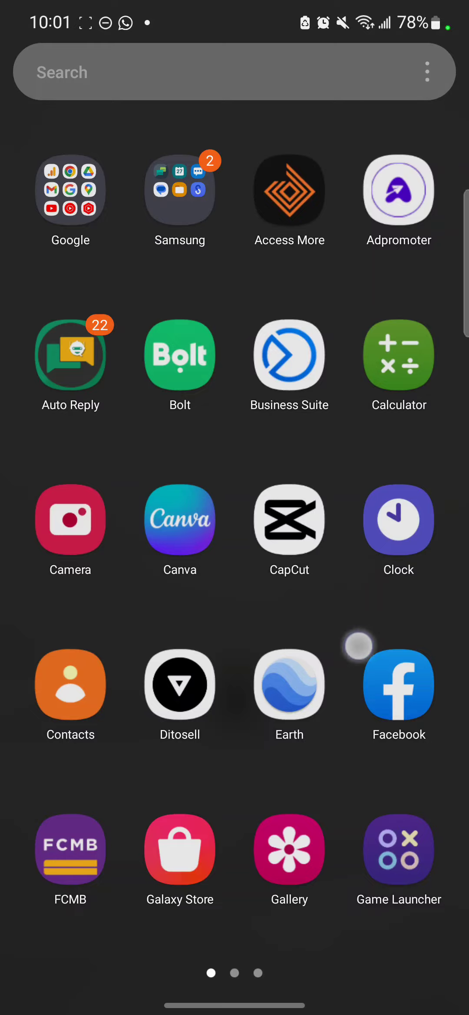
- Search the store for the Business Suite app, then return to the apps
scroll("left", 3)
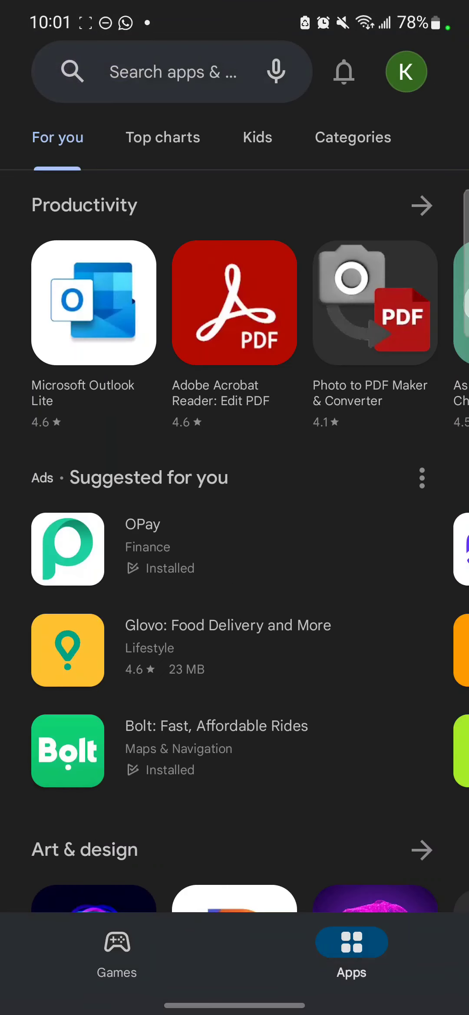
type("business s")
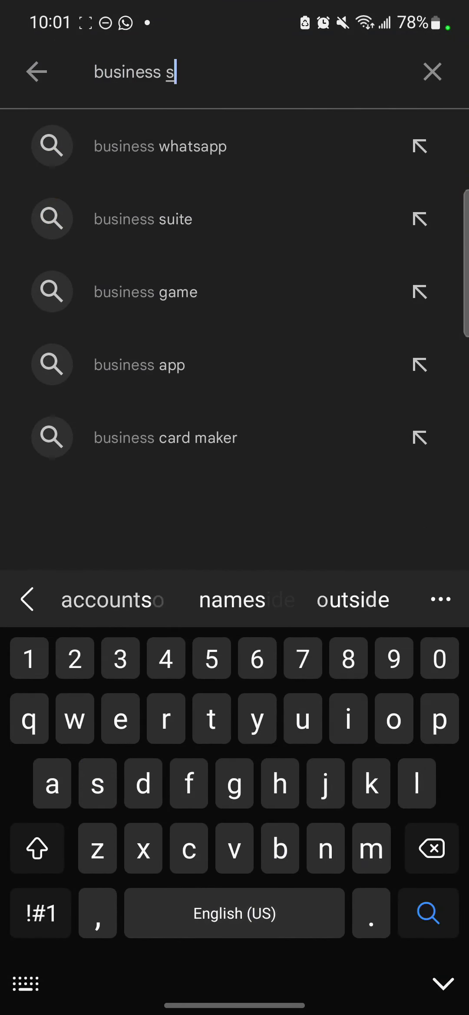
left_click(143, 218)
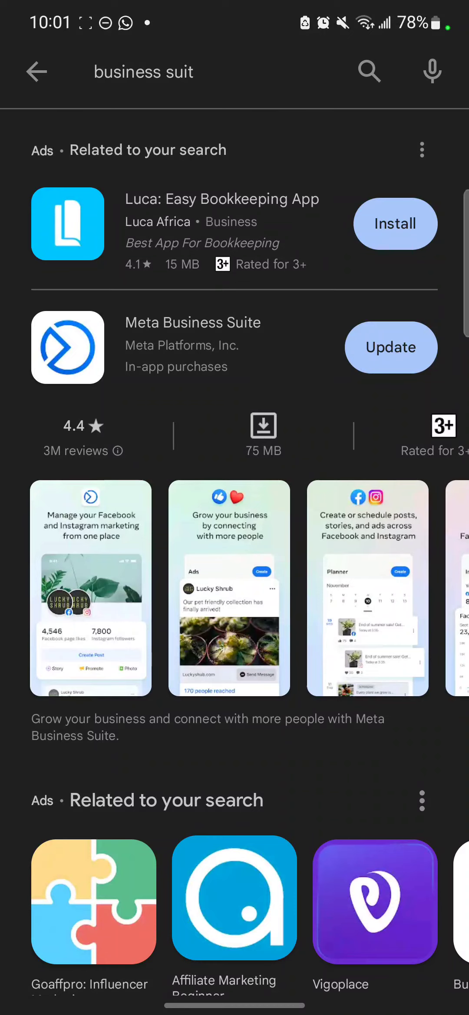
left_click(192, 323)
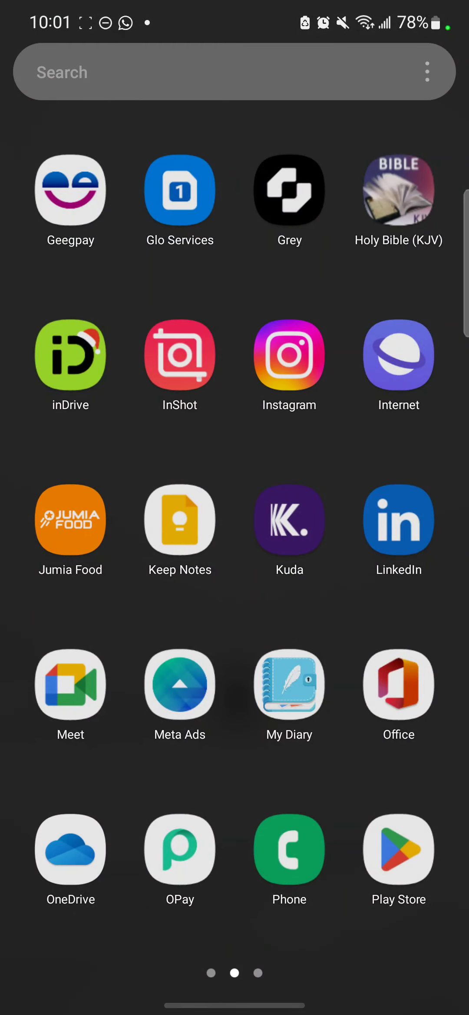
- Launch Meta Business Suite and view, then dismiss, the create-new-content options
scroll("right", 3)
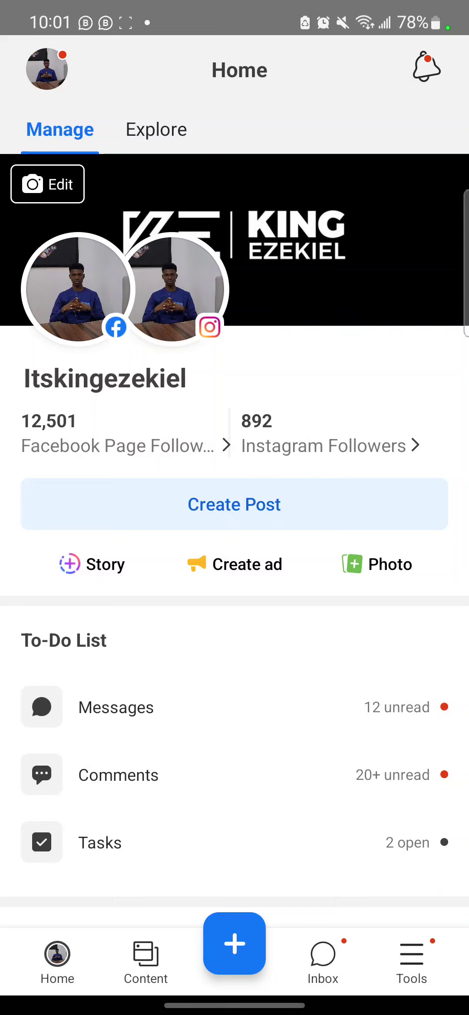
left_click(234, 943)
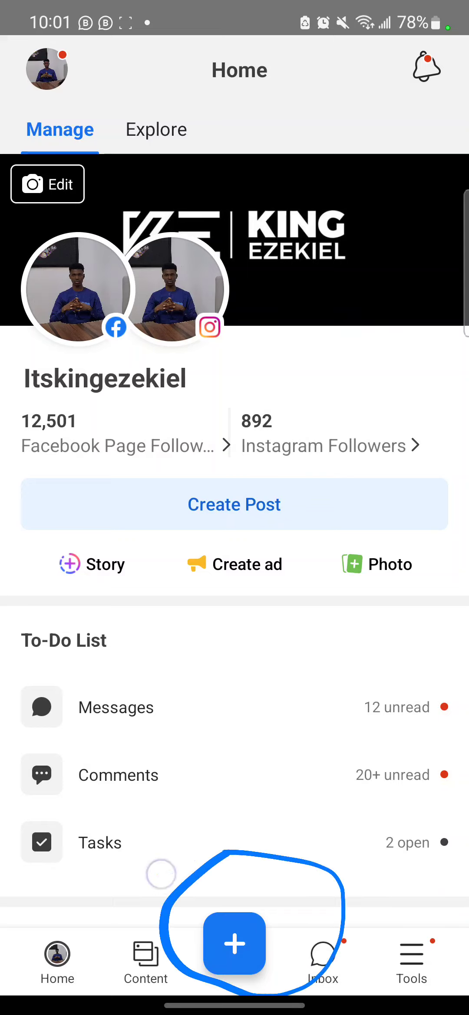
left_click(234, 943)
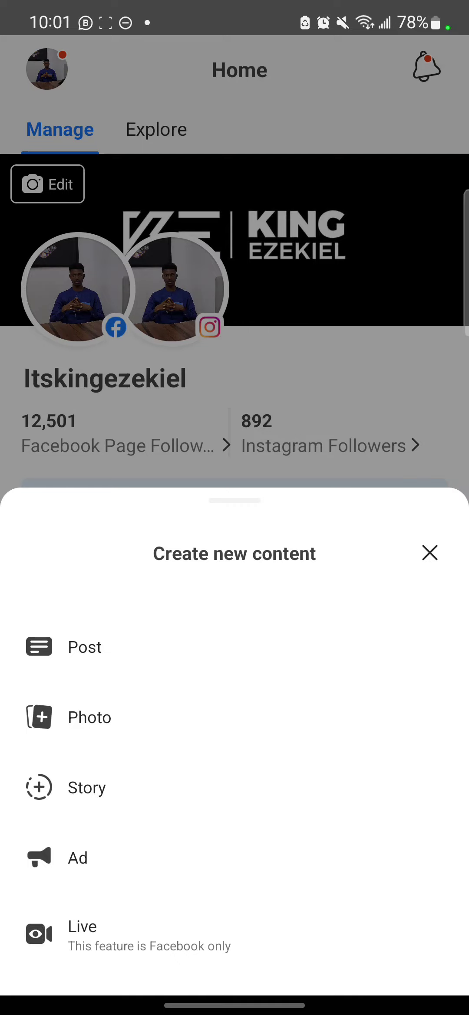
left_click(429, 553)
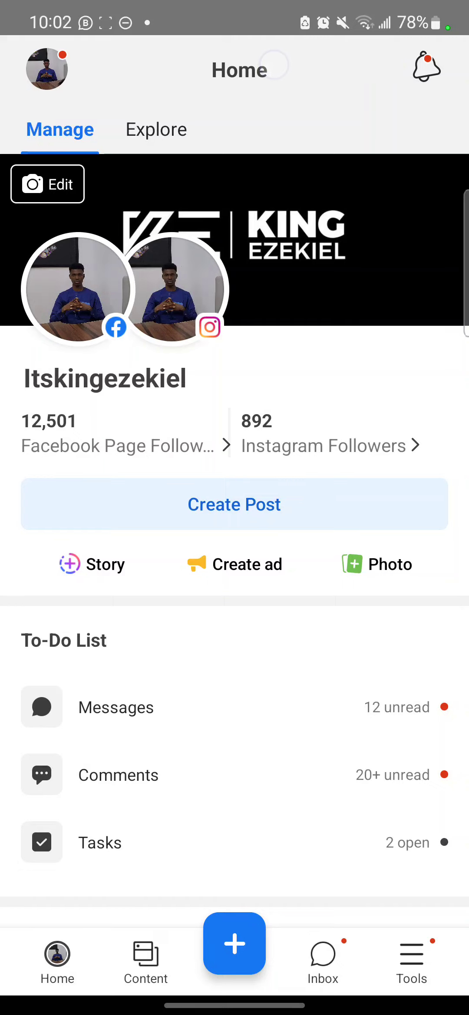
left_click(411, 959)
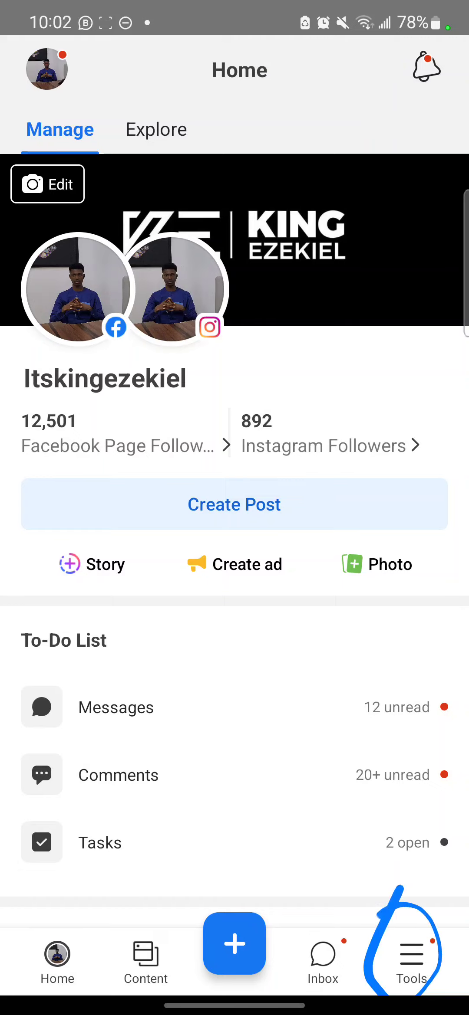
left_click(410, 962)
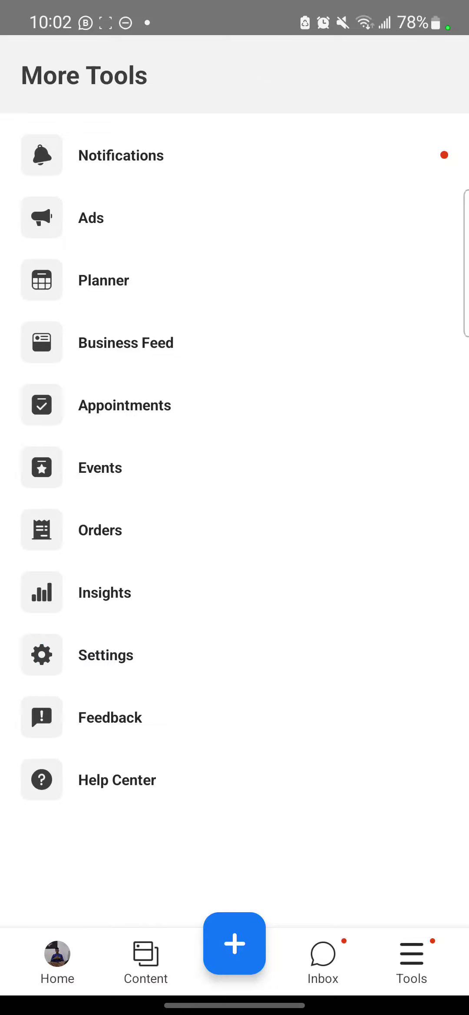
left_click(106, 654)
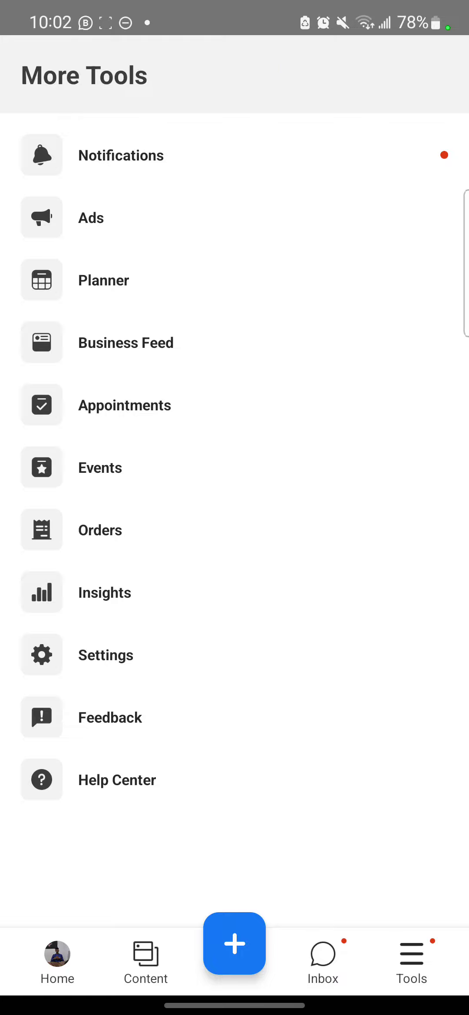
left_click(233, 943)
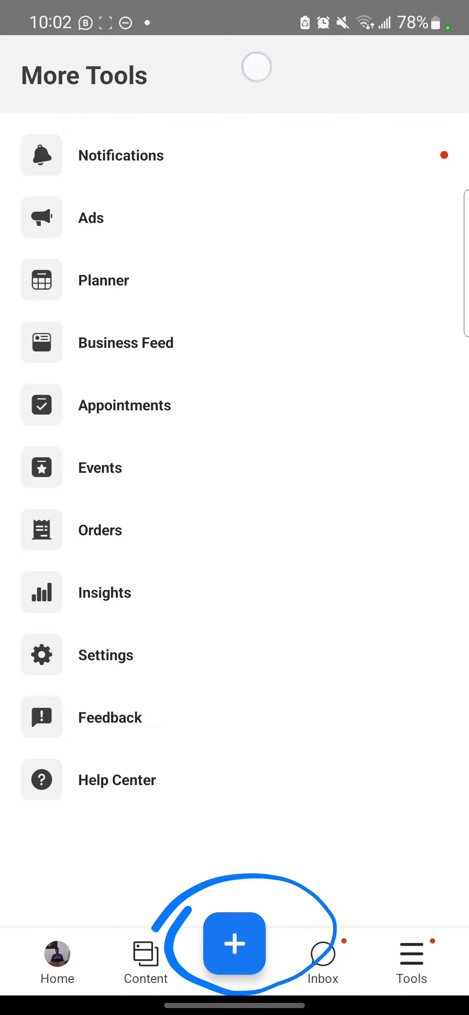
left_click(234, 944)
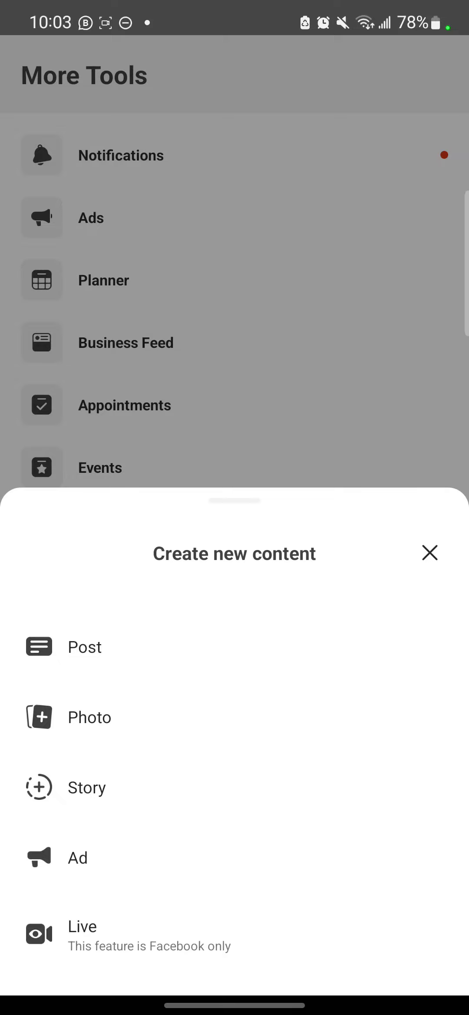
left_click(429, 553)
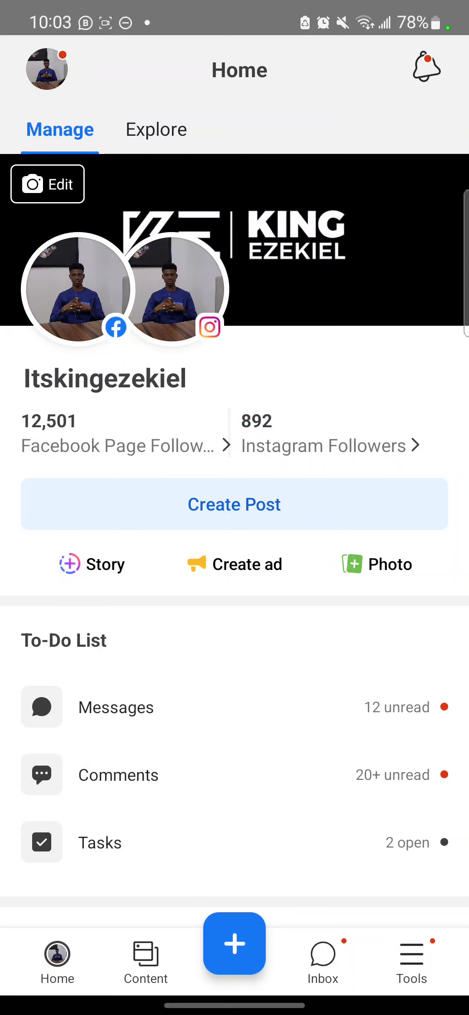
left_click(410, 962)
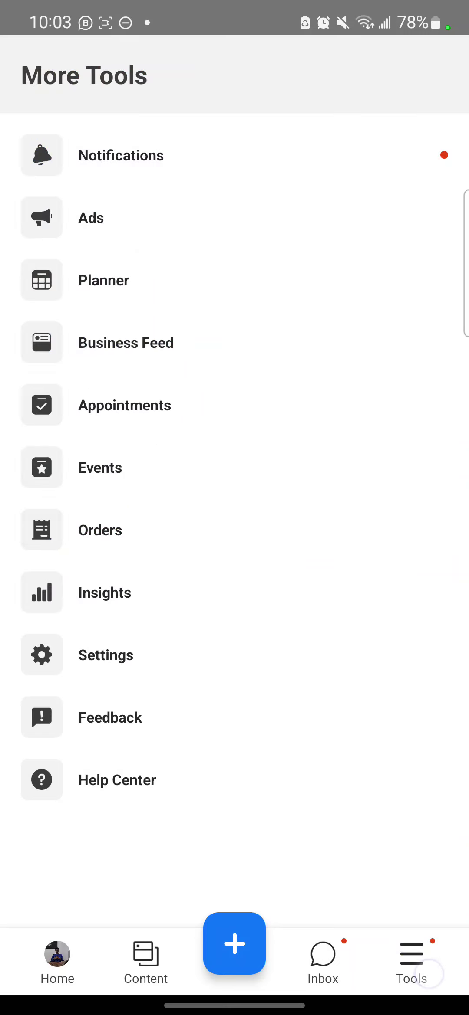
left_click(106, 655)
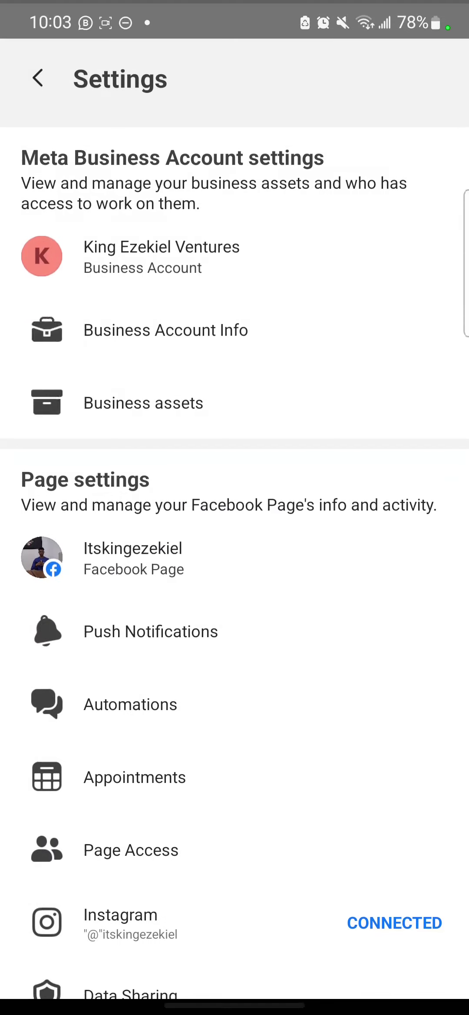
scroll("down", 3)
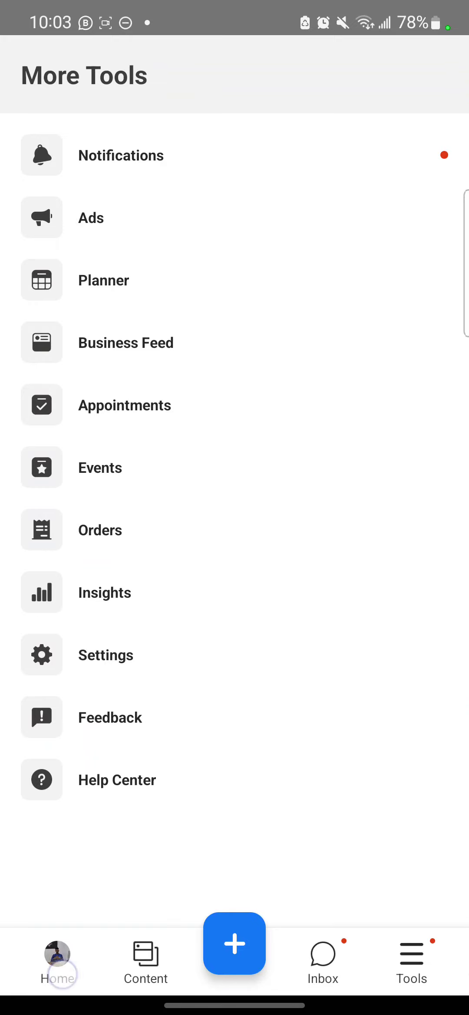
left_click(57, 958)
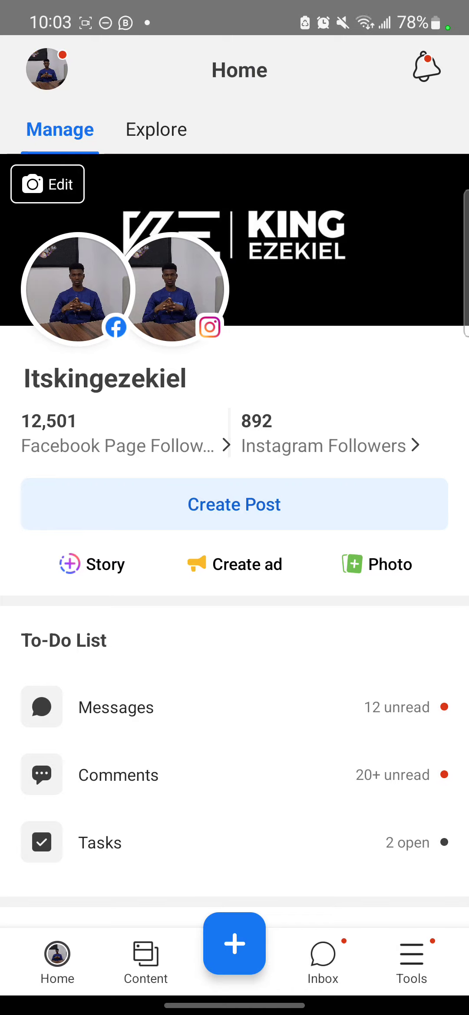
left_click(234, 943)
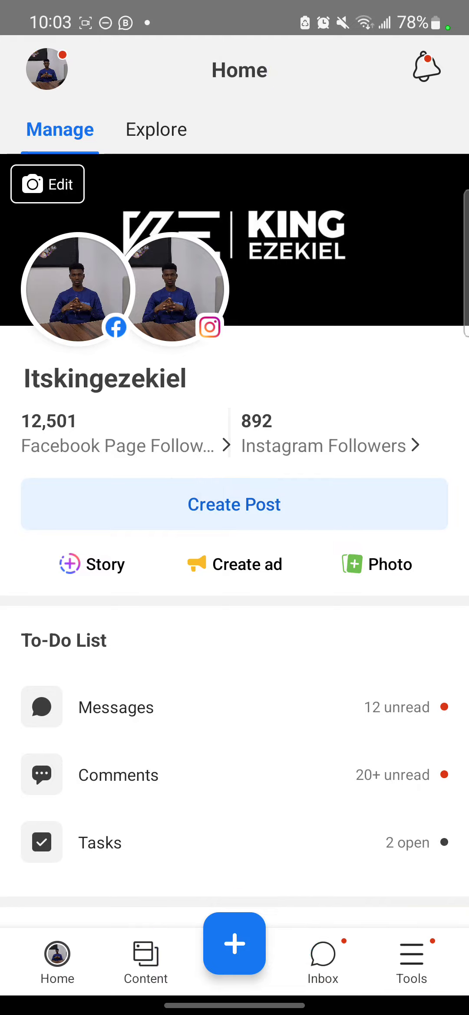
- Start a new post targeting the Facebook page, Instagram account and K.E Dev. group
left_click(234, 944)
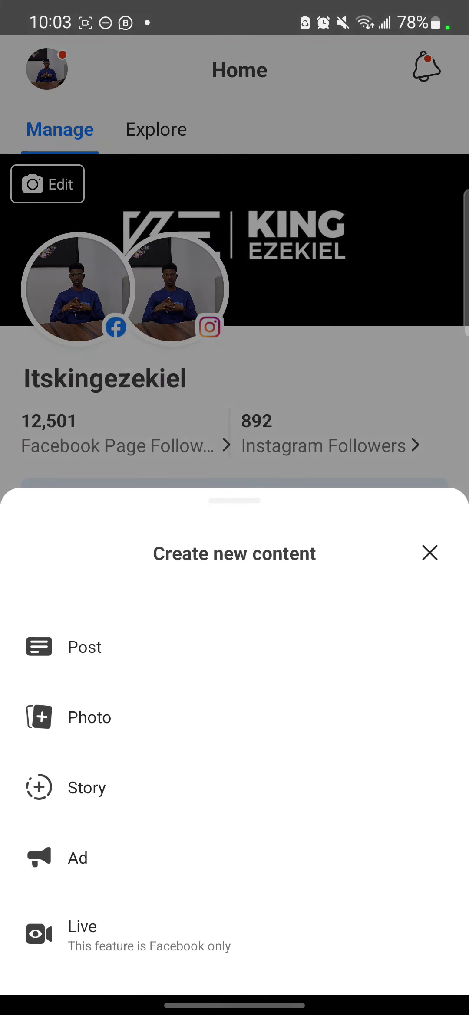
left_click(85, 647)
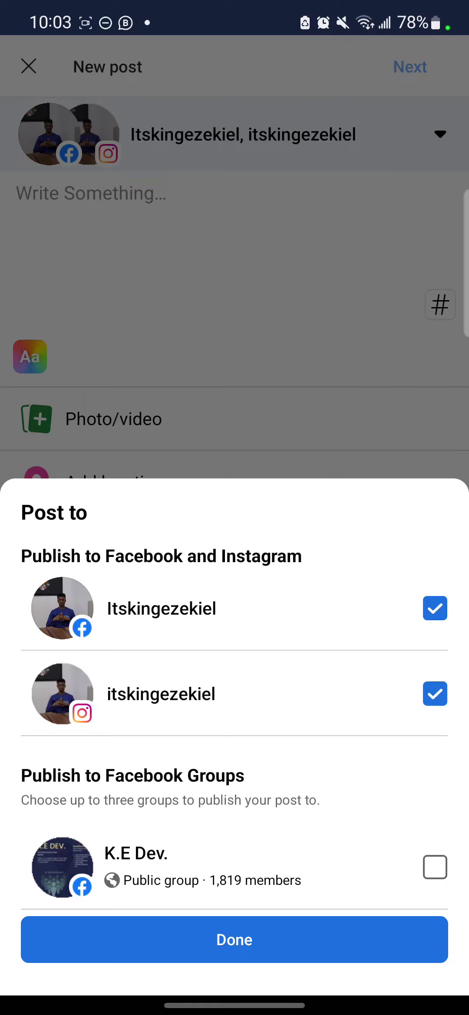
left_click(434, 693)
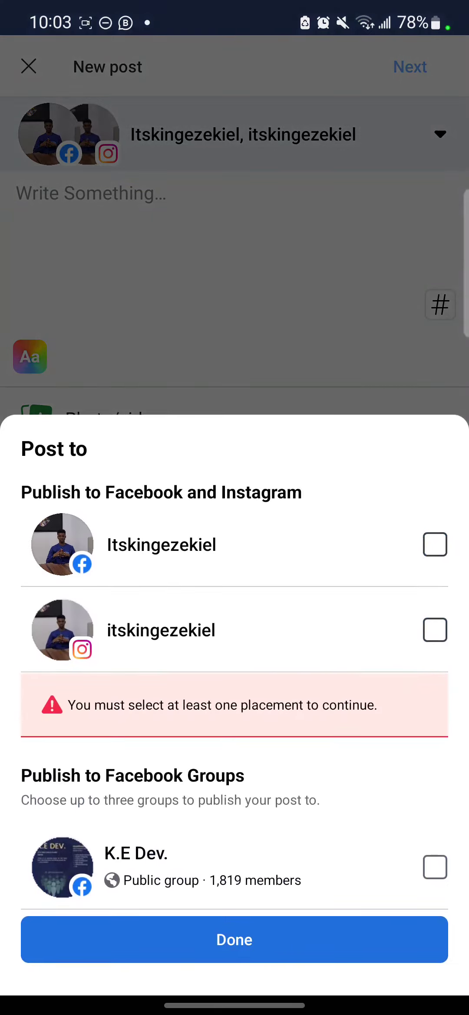
left_click(434, 630)
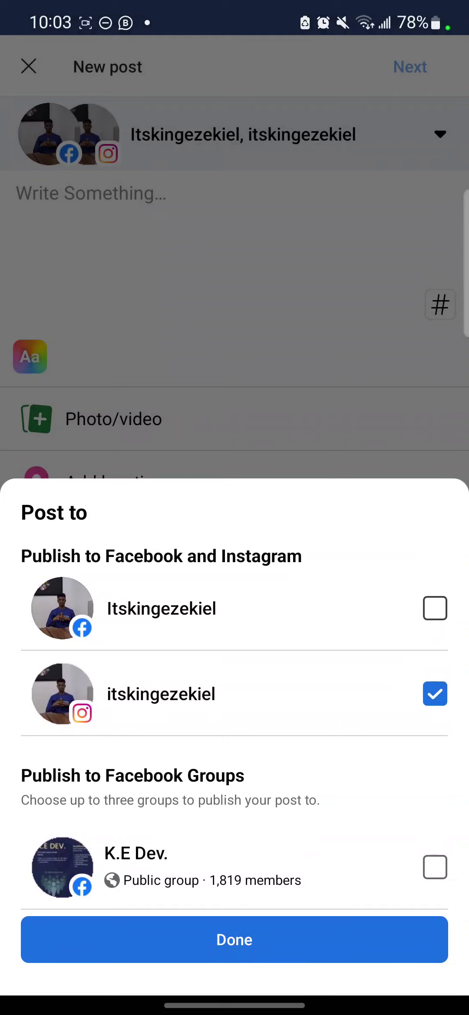
left_click(434, 607)
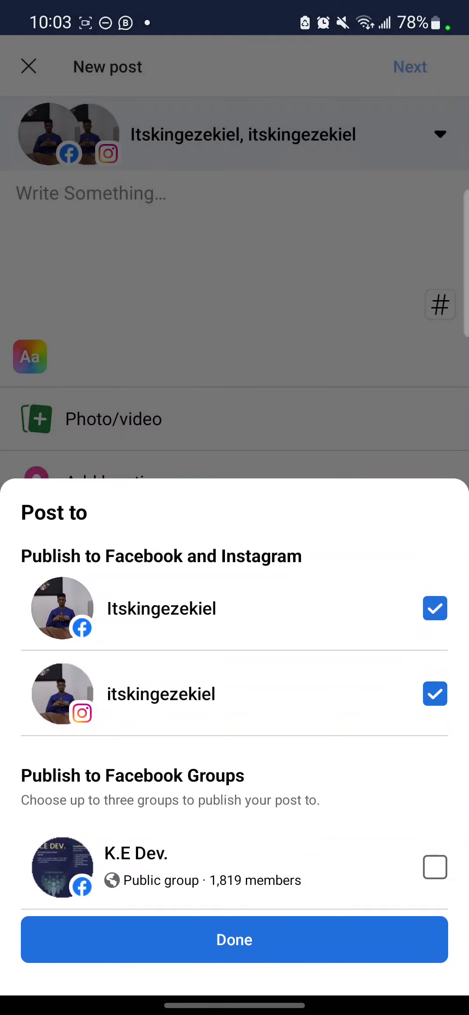
left_click(434, 868)
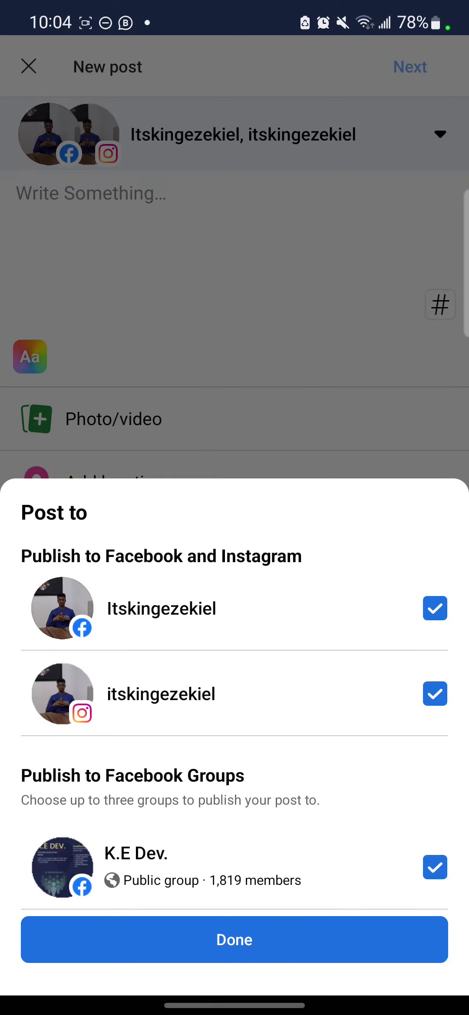
left_click(234, 939)
type("Very inspirational")
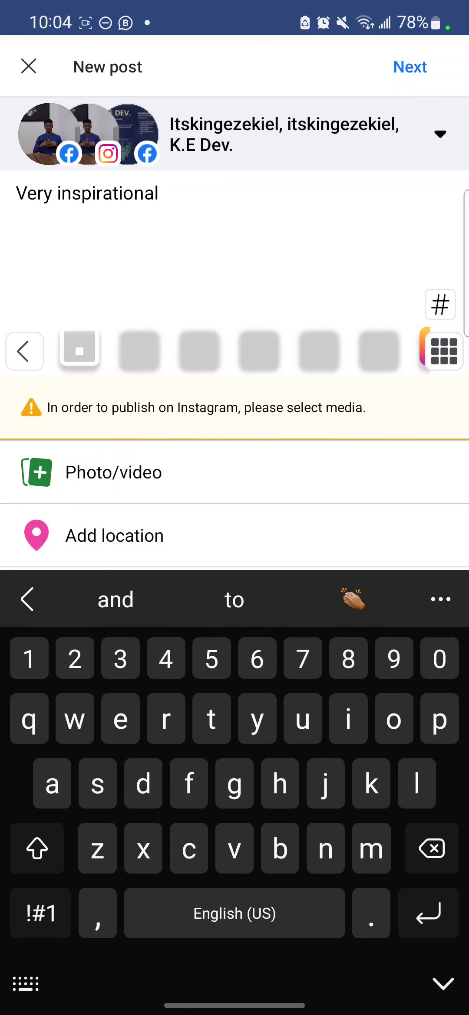
- Open the gallery to attach an image to the post
left_click(112, 472)
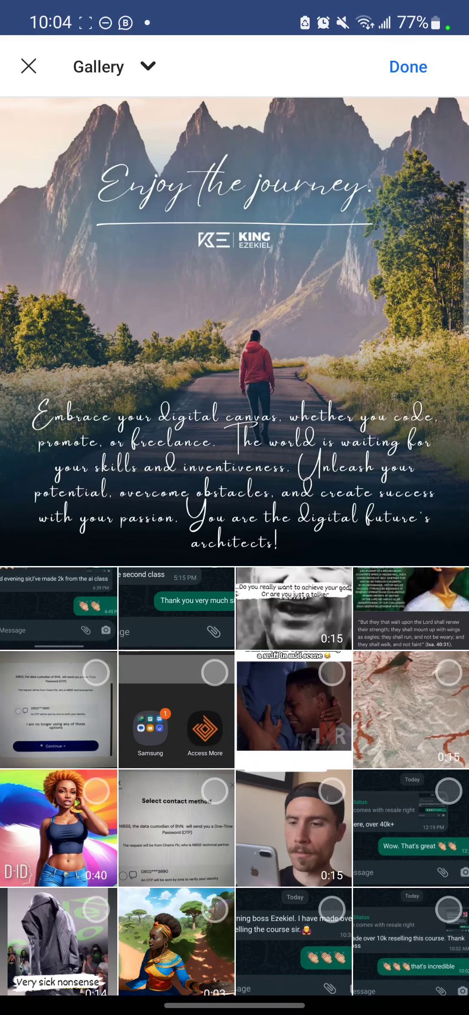
- Pick the Enjoy the journey mountain-road image and attach it
left_click_drag(259, 428, 421, 97)
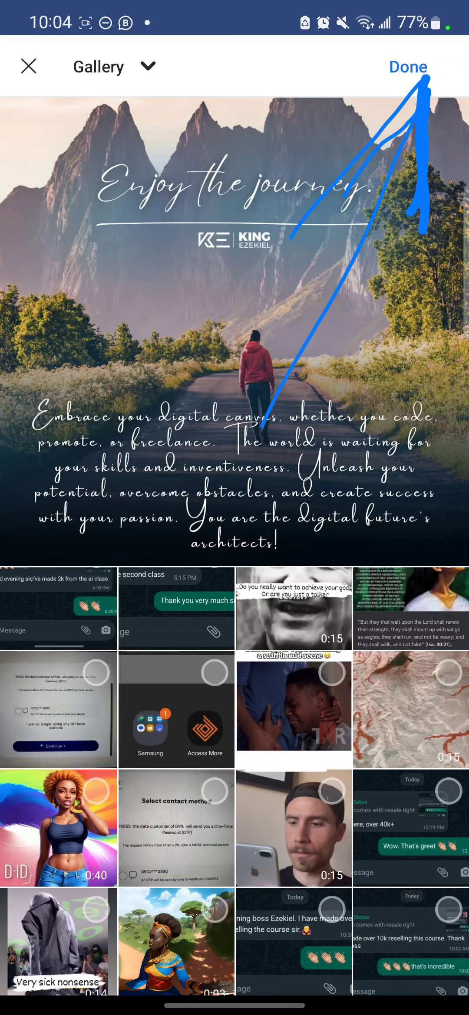
left_click(407, 67)
type("#i")
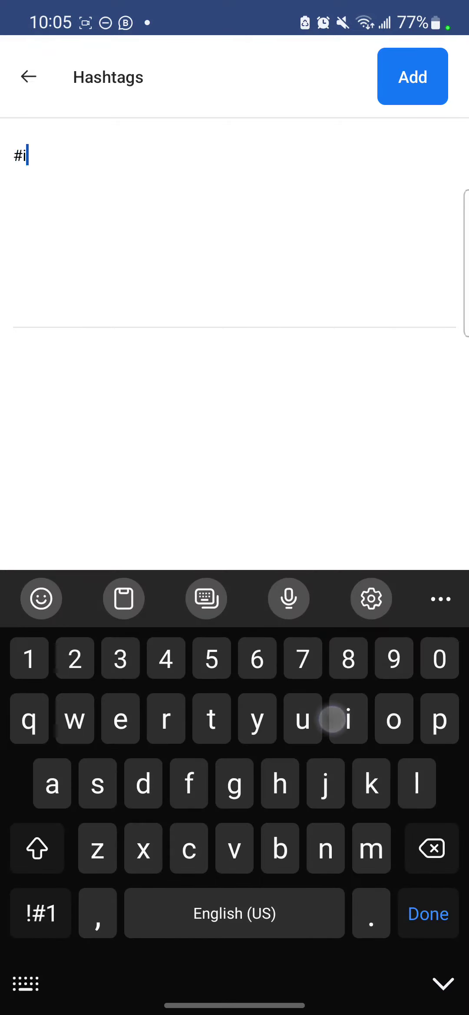
- Choose the hashtags #inspiration, #motivacion and #motivation from suggestions
type("n")
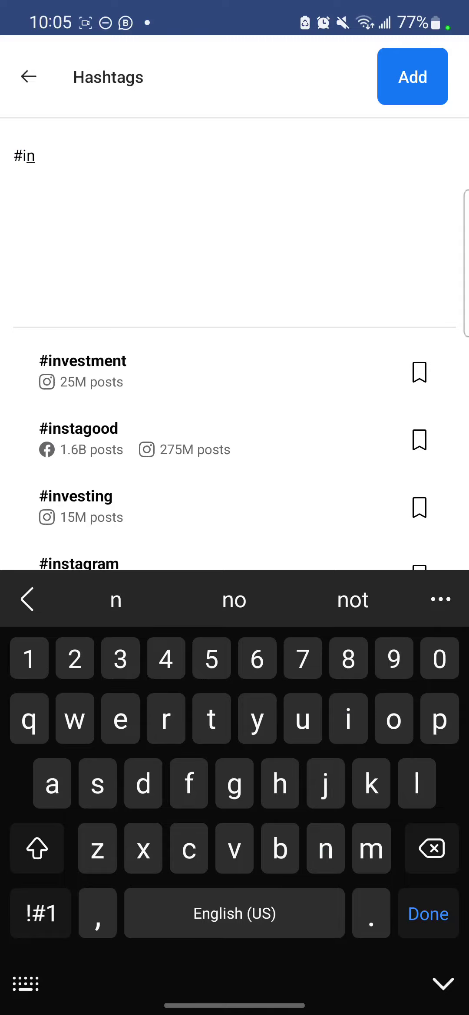
type("sp")
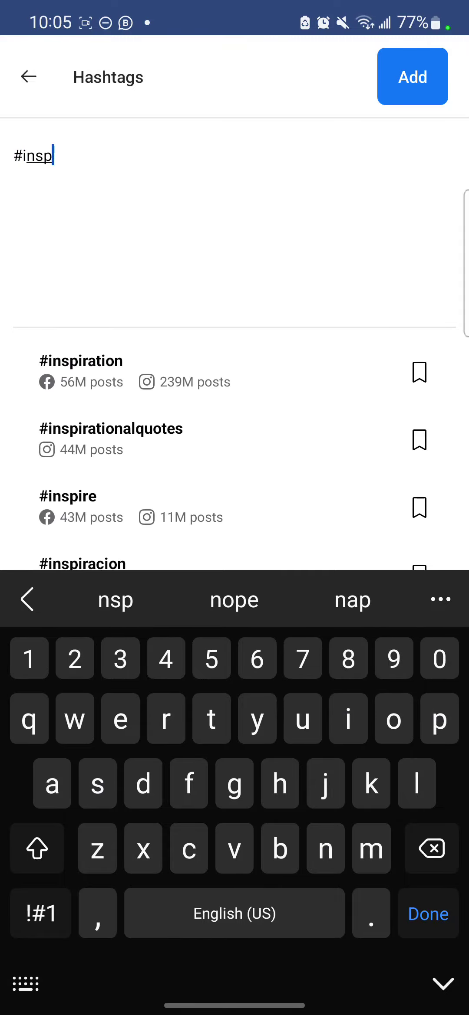
left_click(81, 362)
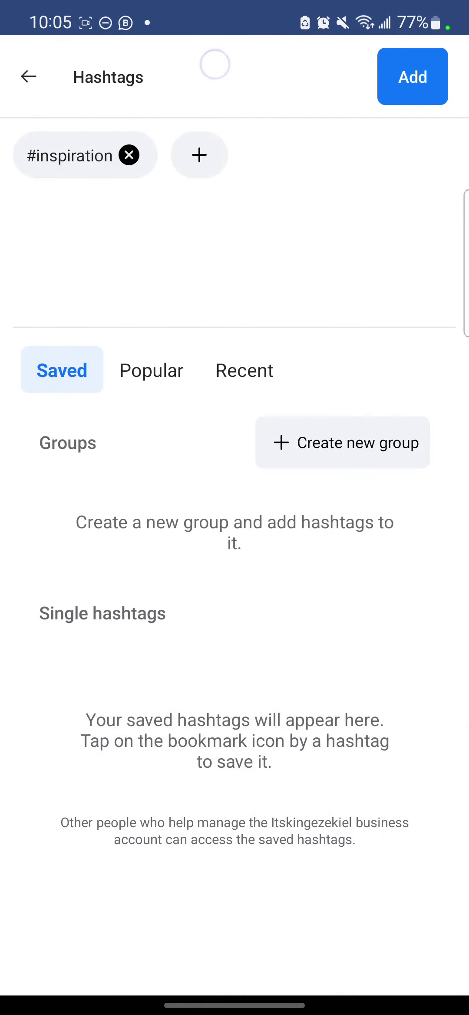
left_click(198, 155)
type("#motiva")
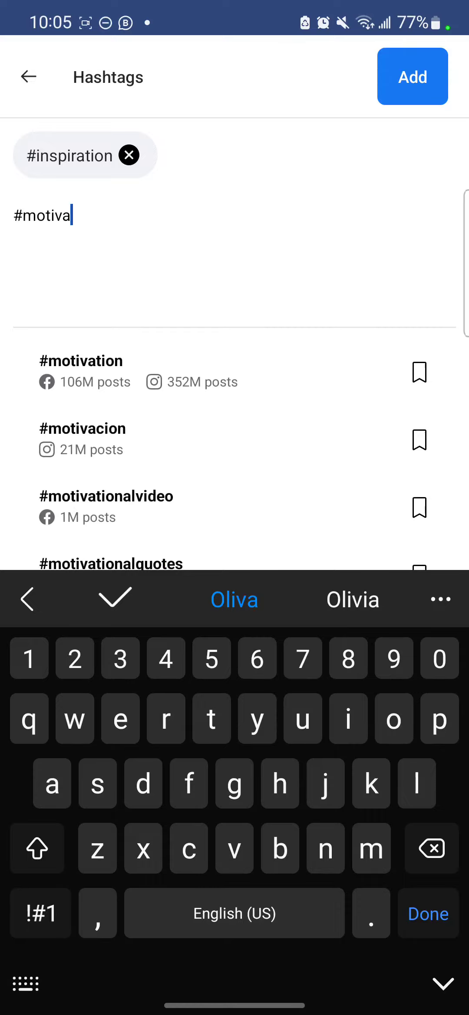
left_click(82, 439)
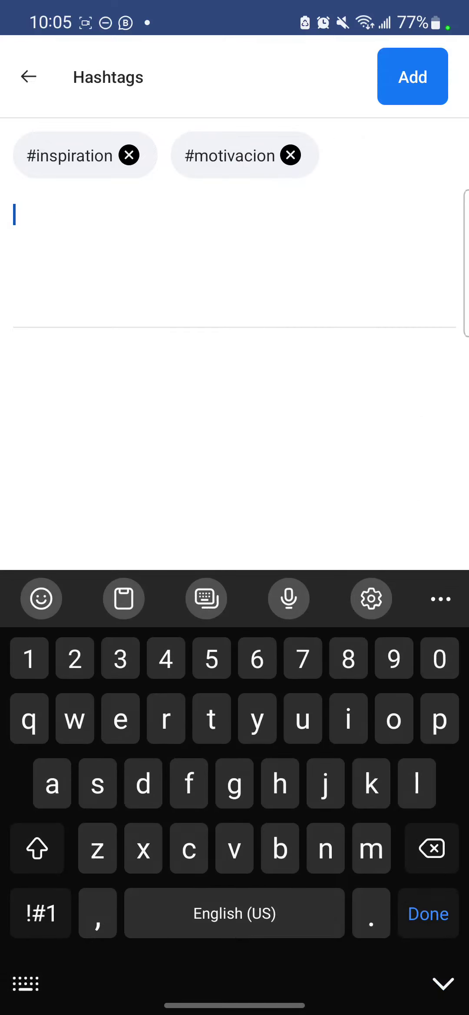
type("mo")
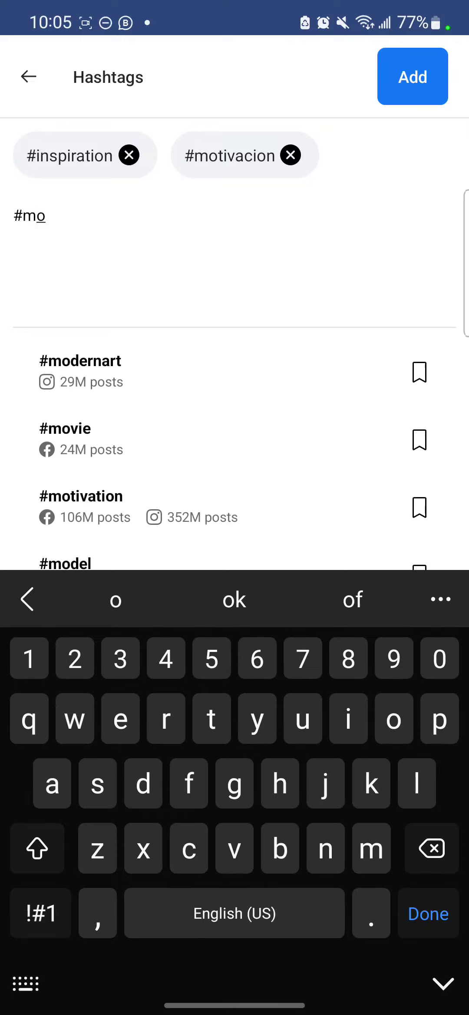
type("ti")
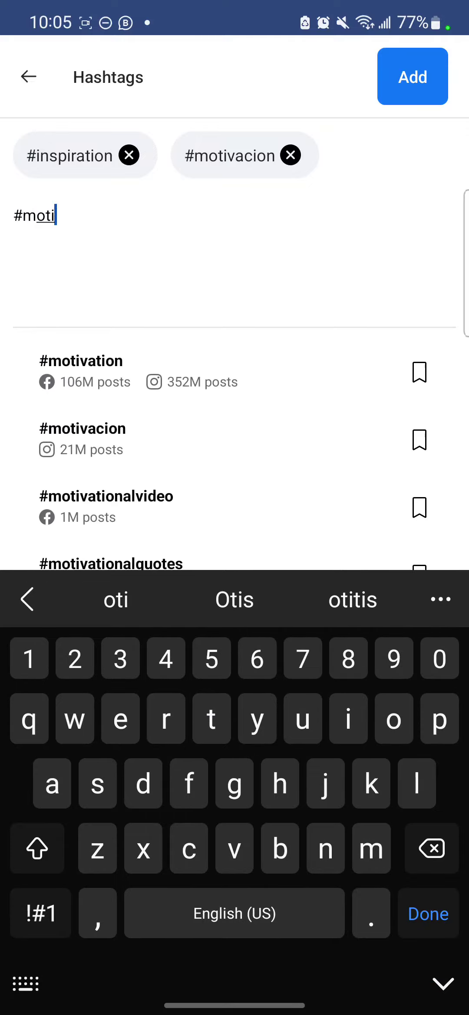
left_click(81, 361)
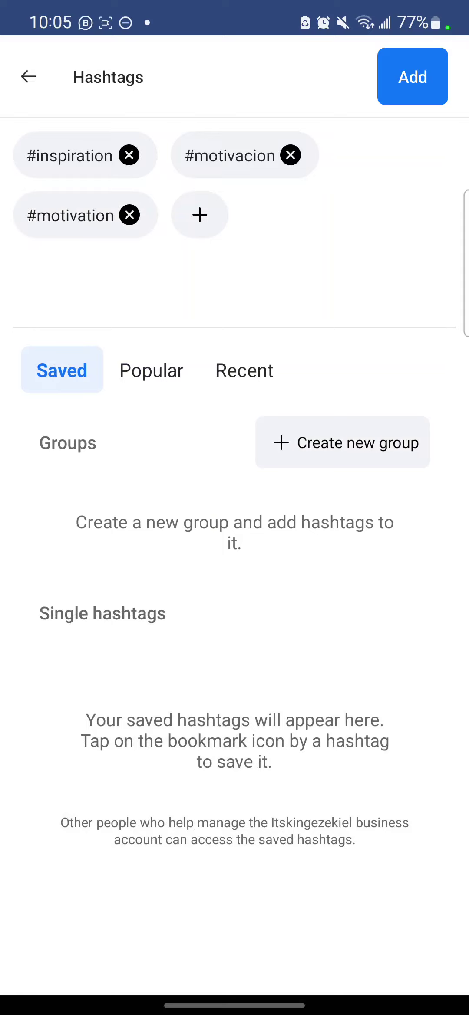
- Add #freelancing, #developer, #canva and #quoteoftheday to the hashtag list
left_click(199, 214)
type("#f")
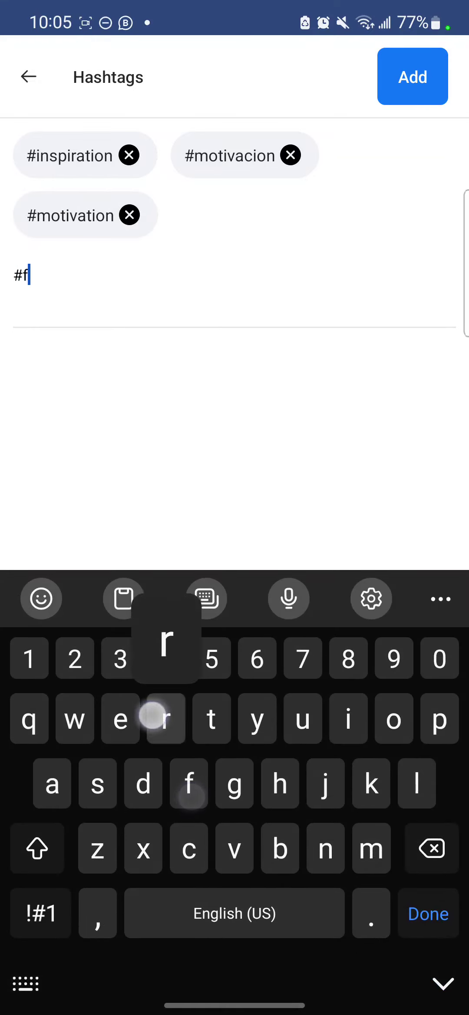
type("reela")
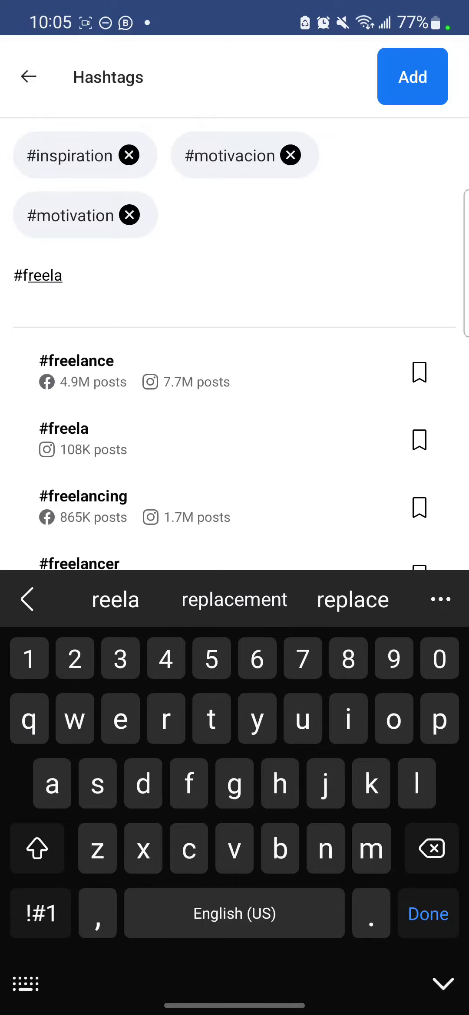
left_click(83, 497)
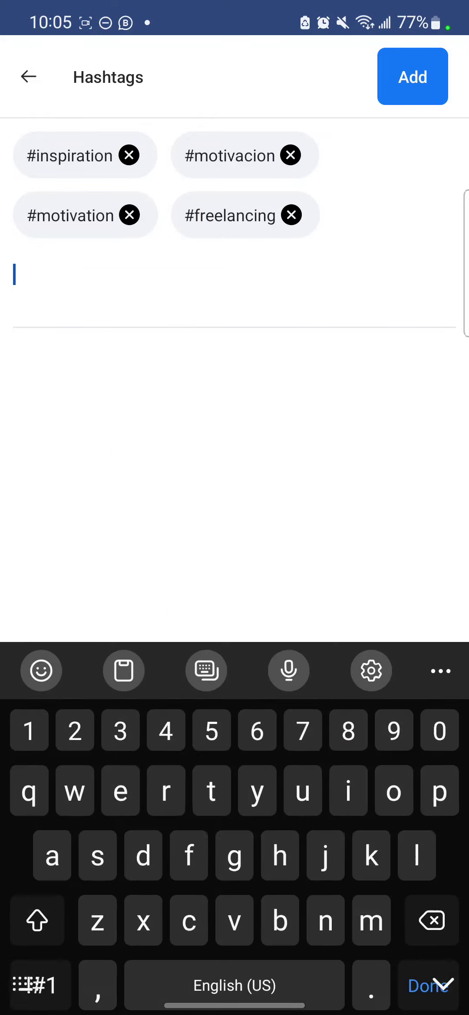
type("#deve")
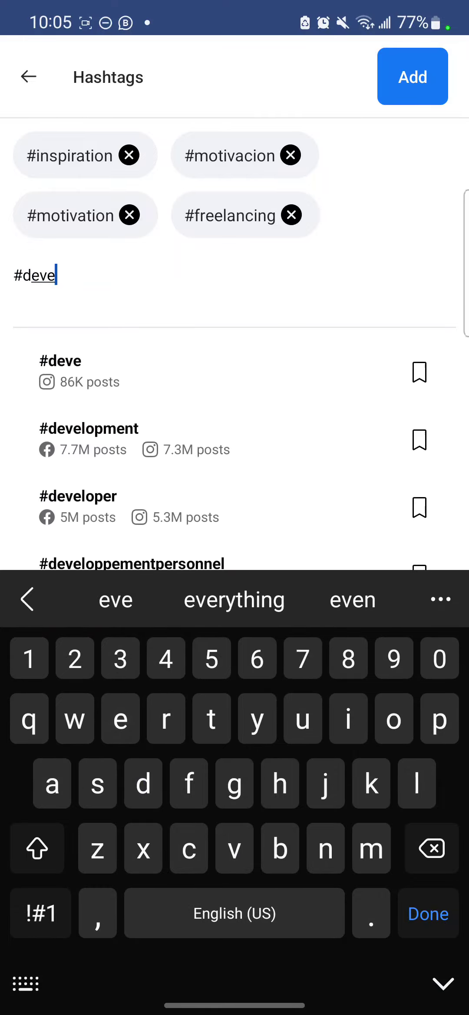
left_click(78, 506)
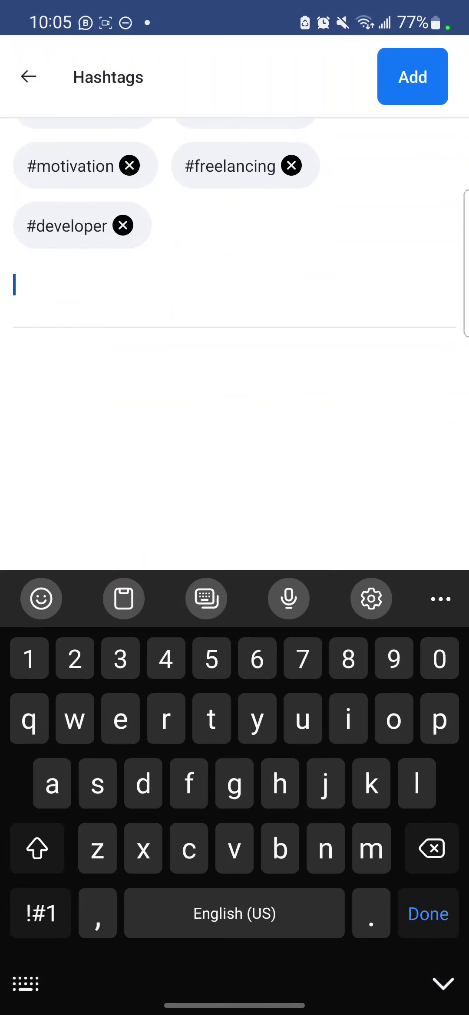
type("#canva")
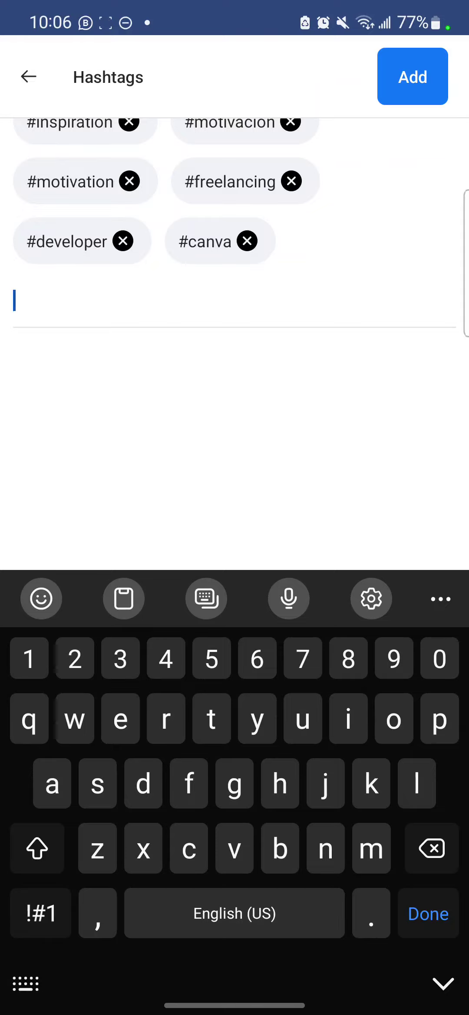
type("#quot")
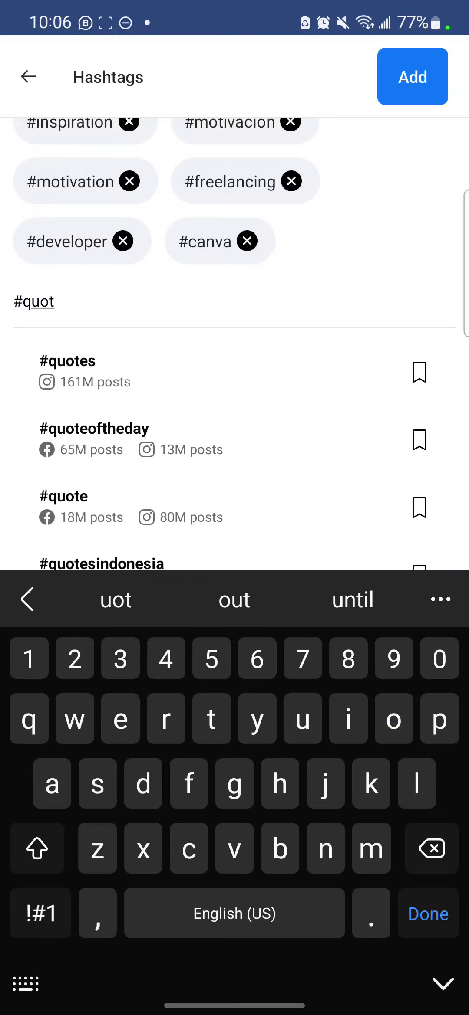
left_click(93, 428)
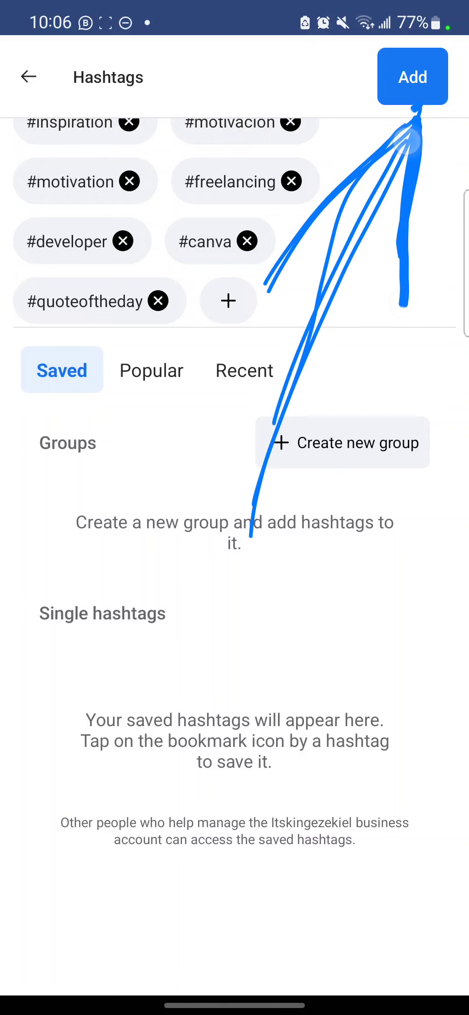
- Insert the seven hashtags into the caption and continue to the Review screen
left_click(412, 76)
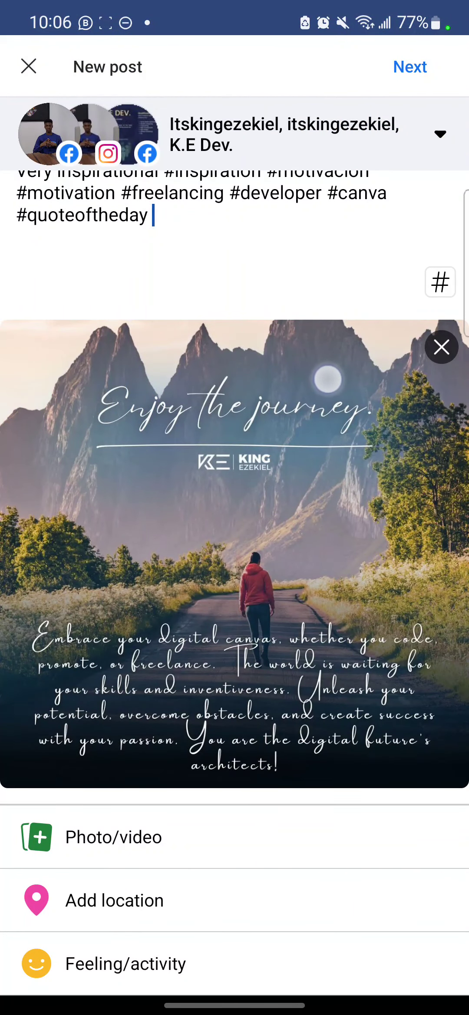
left_click(152, 215)
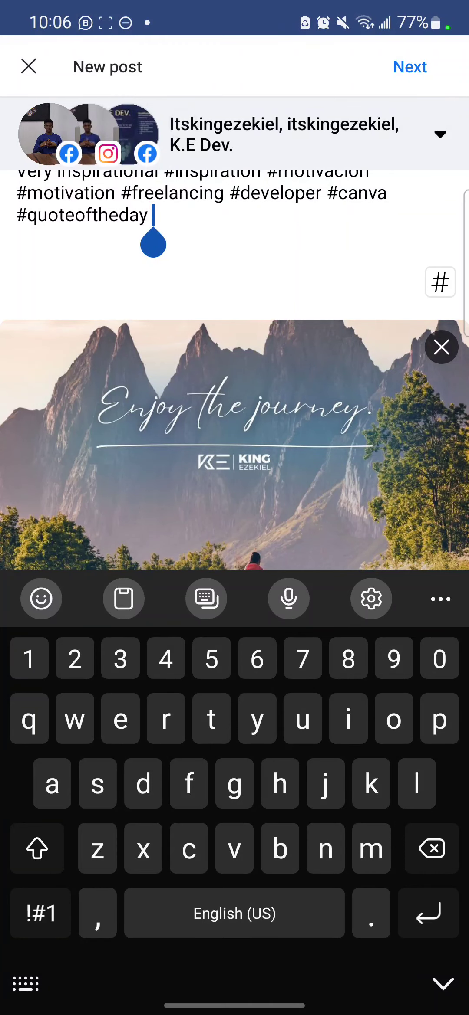
left_click_drag(198, 505, 408, 107)
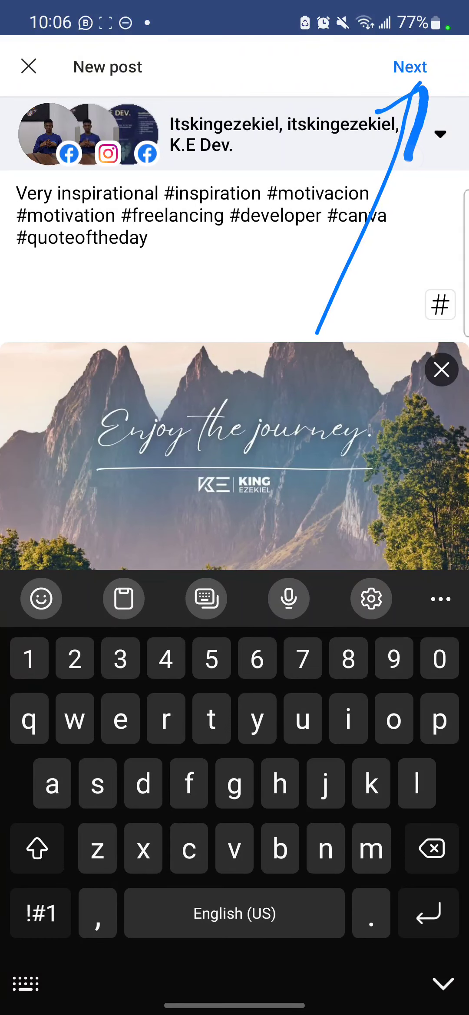
left_click(410, 66)
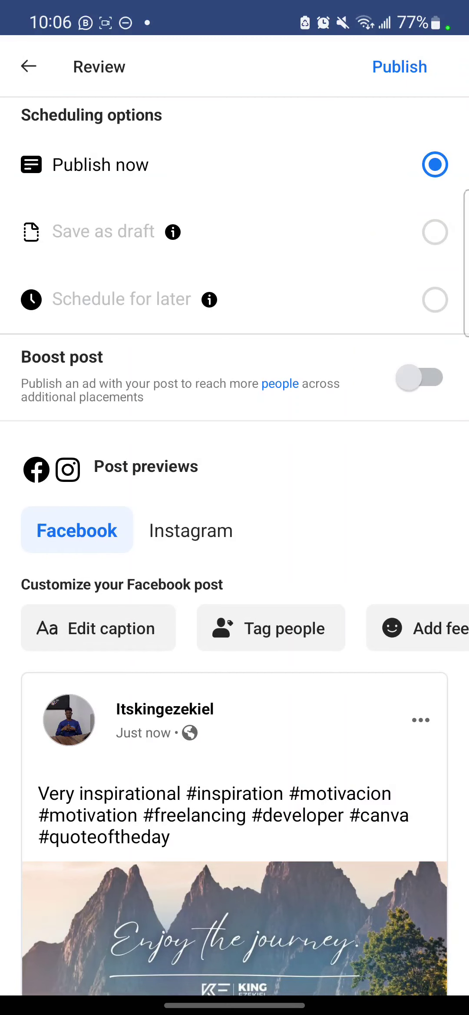
- Drop the K.E Dev. group after scheduling proves unavailable, then return to review
left_click(121, 299)
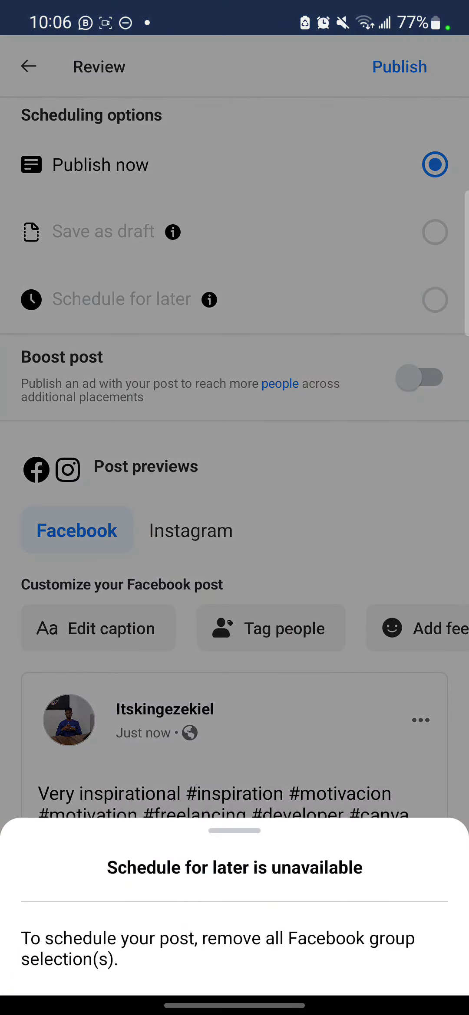
left_click(235, 831)
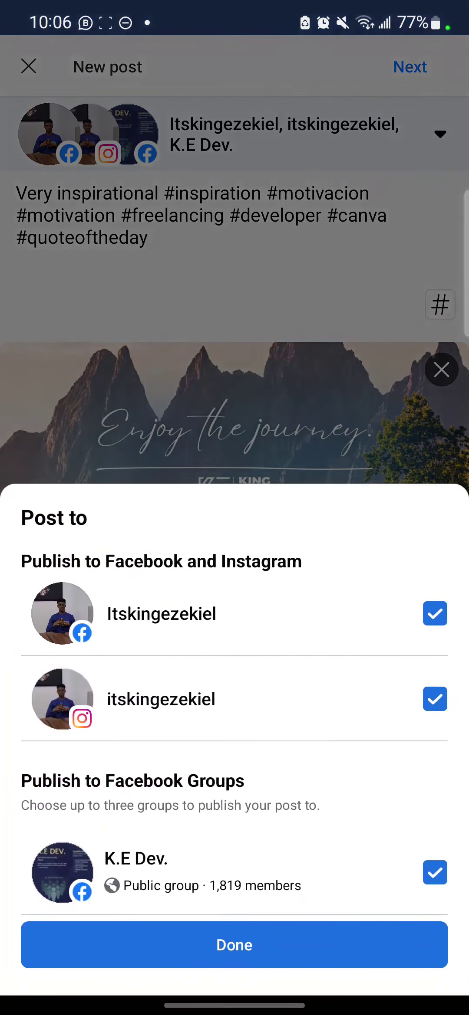
left_click(234, 944)
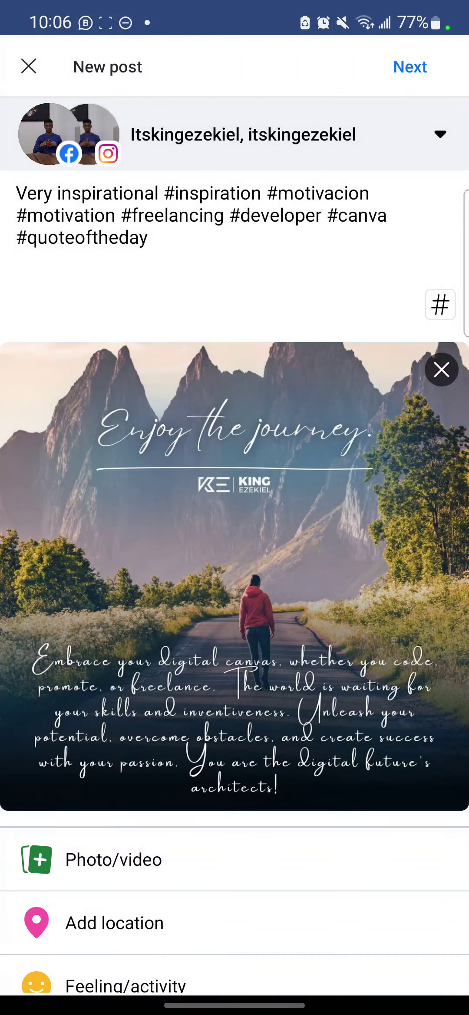
left_click(409, 67)
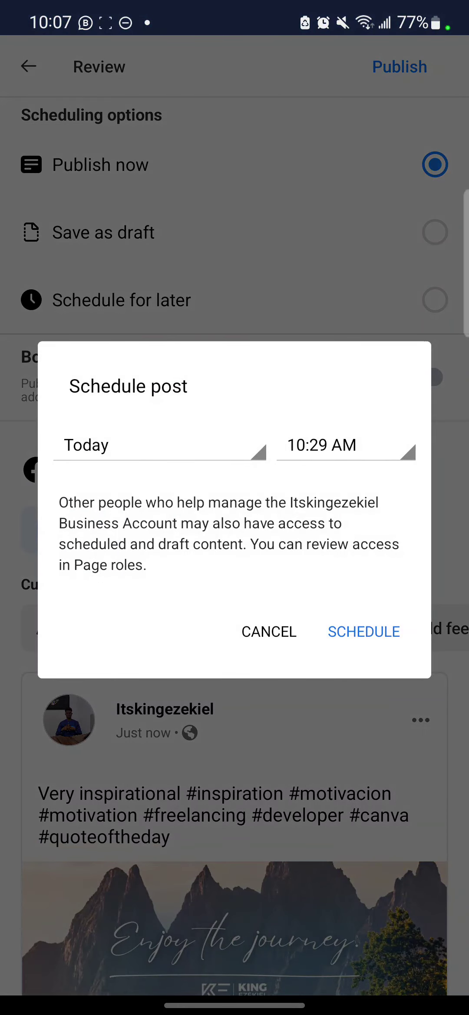
- Keep today's date, set the time to 7:30 PM, and confirm the schedule
left_click(158, 444)
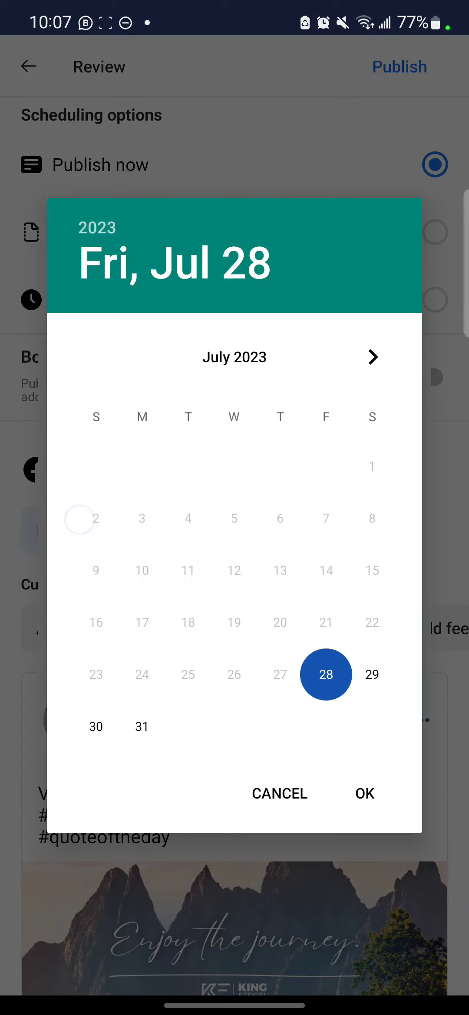
left_click(371, 356)
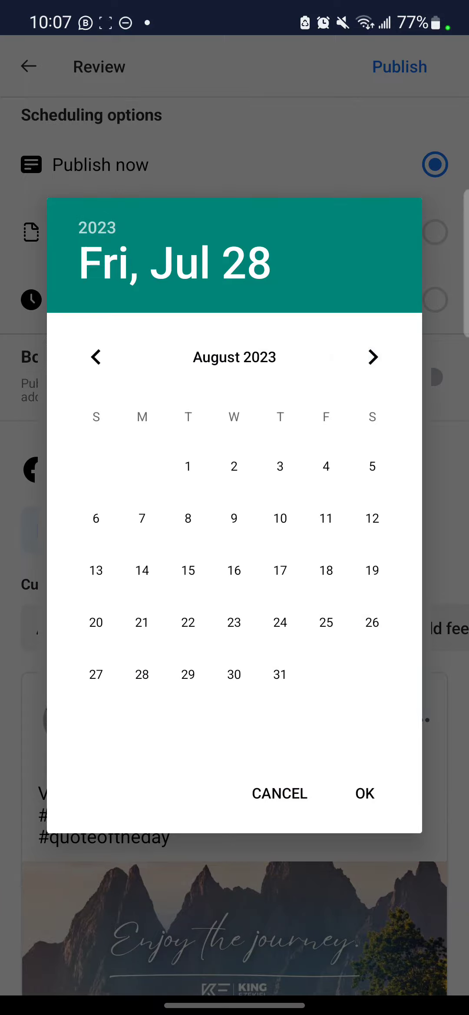
left_click(372, 356)
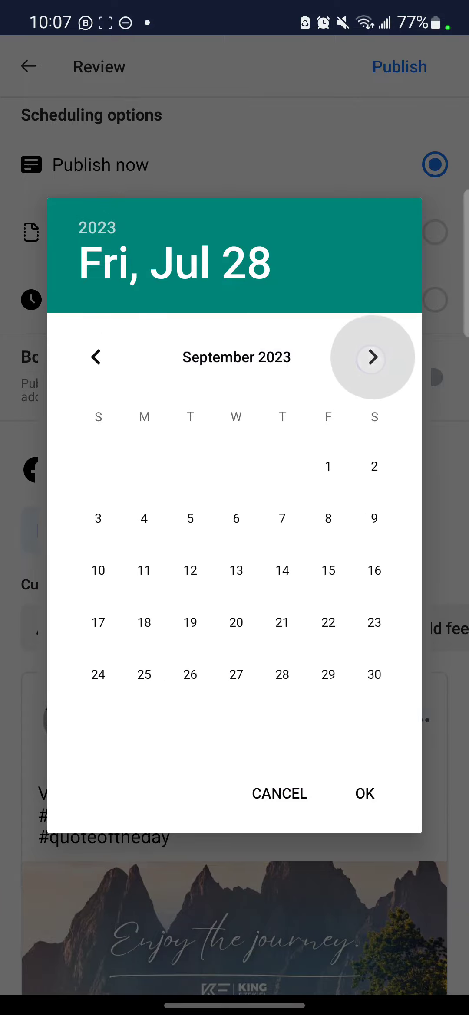
left_click(96, 356)
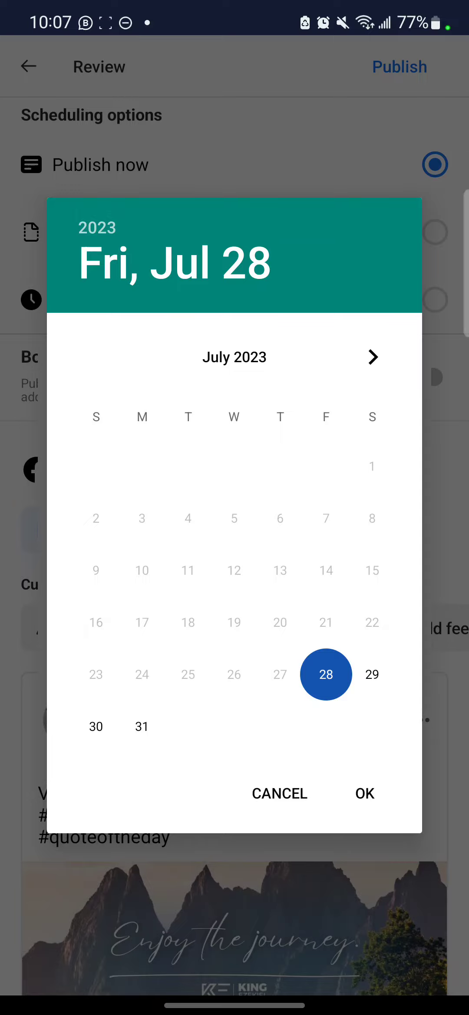
left_click(364, 793)
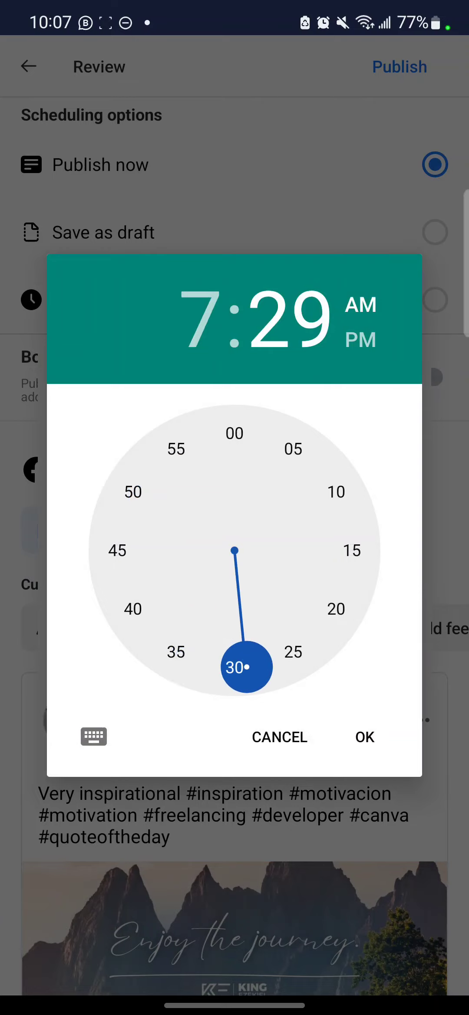
left_click(364, 736)
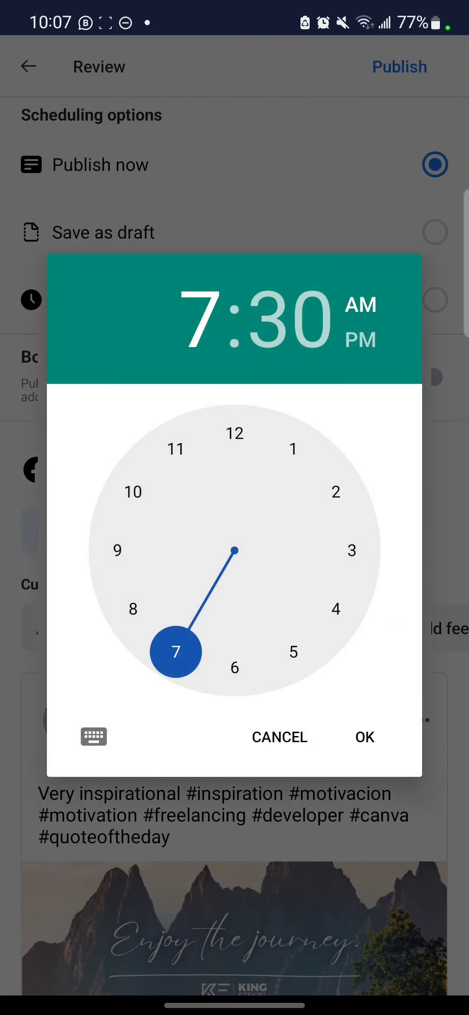
left_click(364, 737)
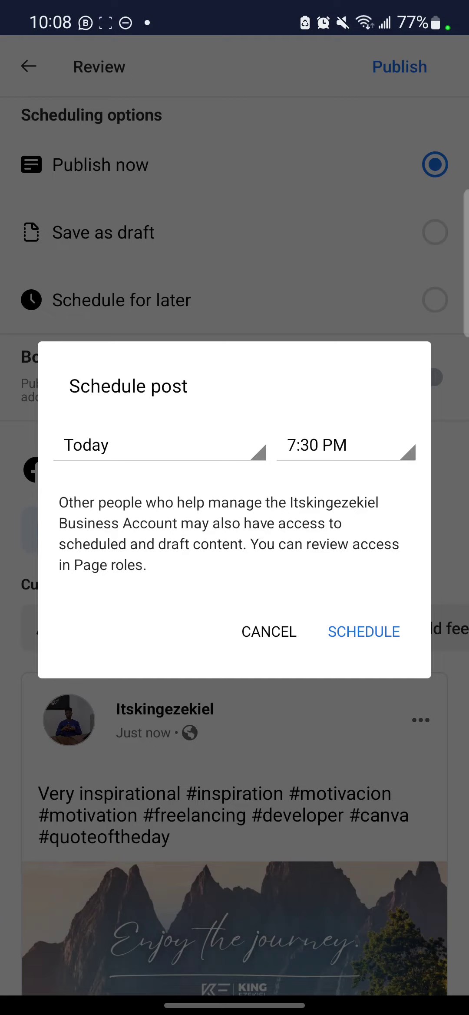
left_click(362, 632)
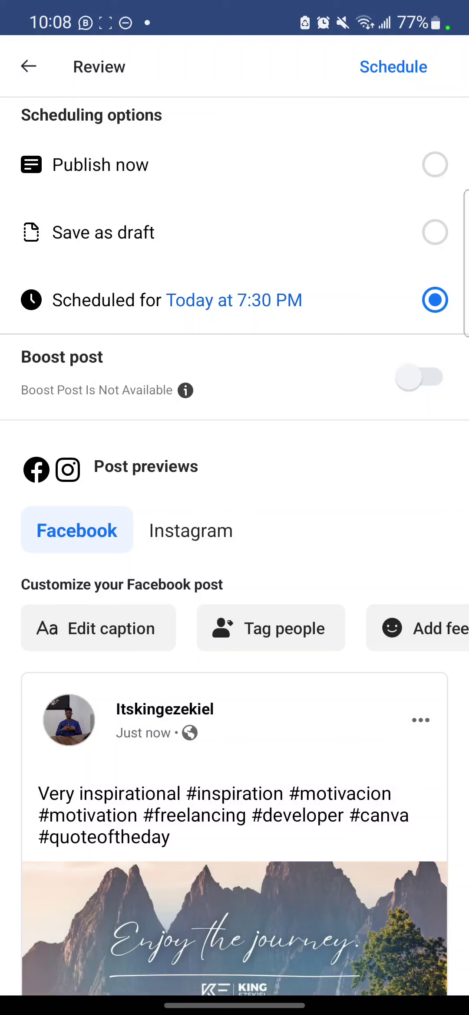
- Schedule the post for 7:30 PM and leave the Planner for Home
left_click_drag(224, 535, 384, 94)
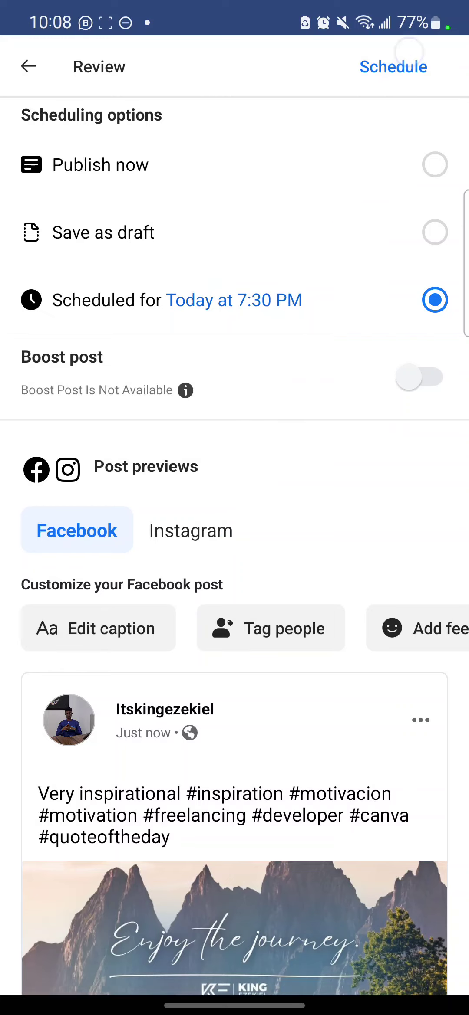
left_click(393, 67)
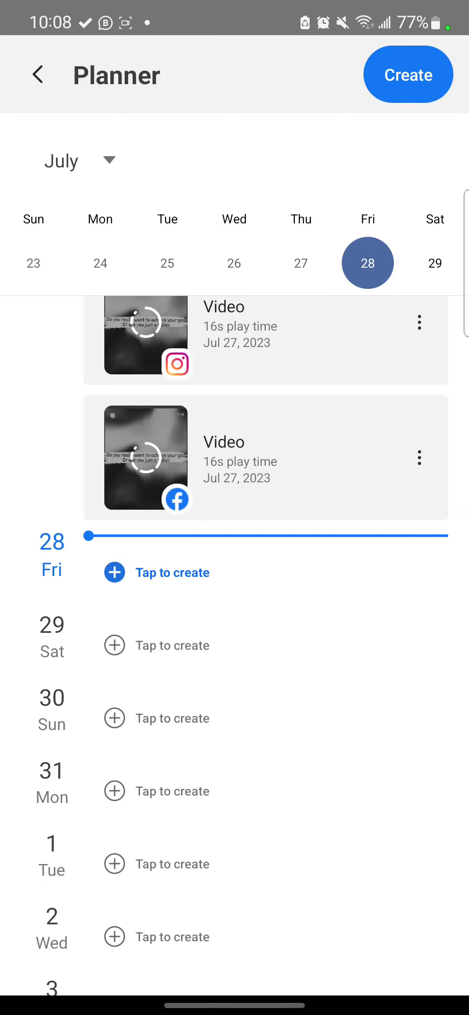
left_click(38, 75)
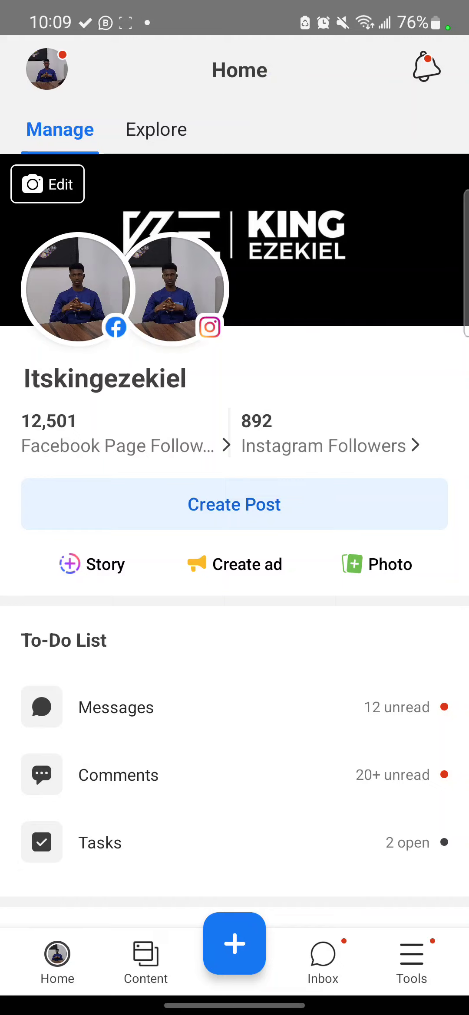
- Open Content, filter to Published posts, then switch the filter to Scheduled
left_click(144, 958)
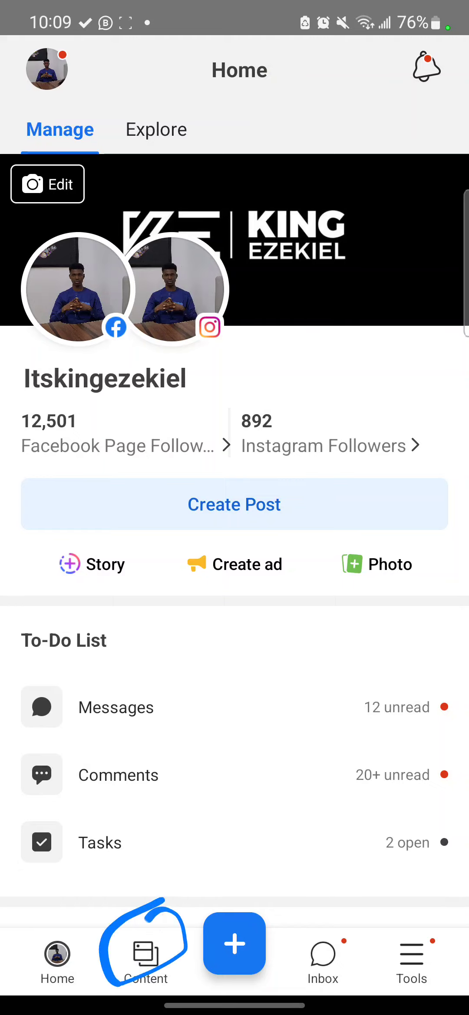
left_click(145, 961)
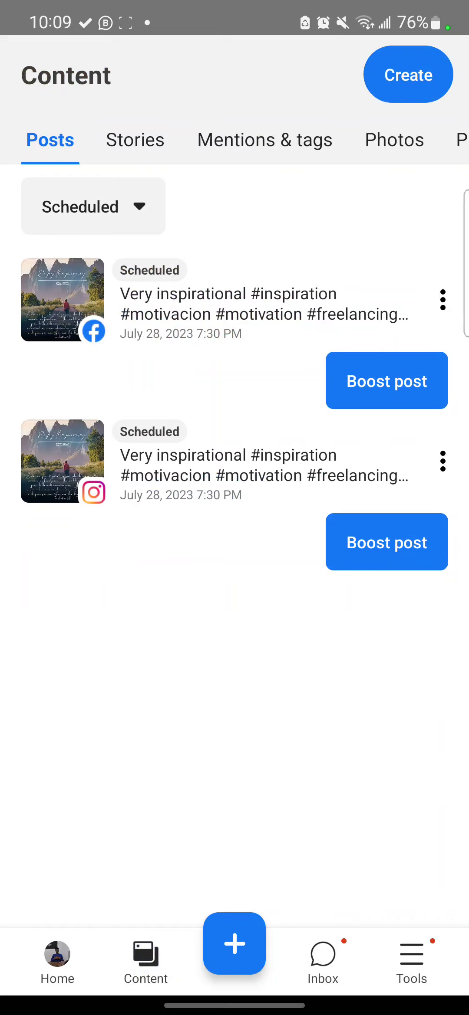
left_click(92, 206)
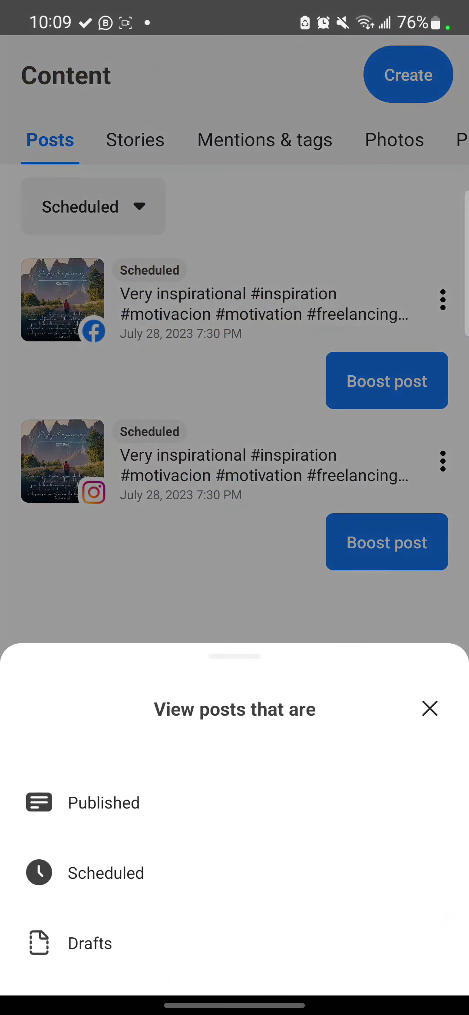
left_click(103, 802)
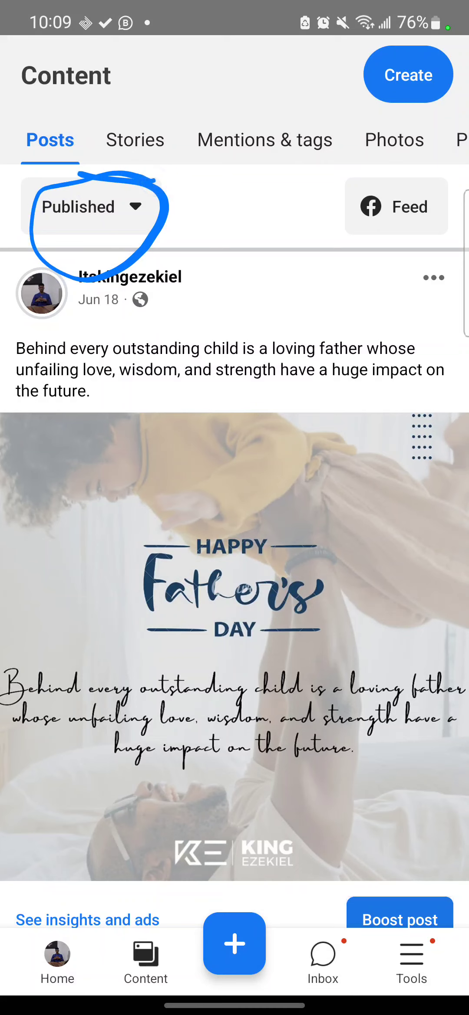
left_click(91, 206)
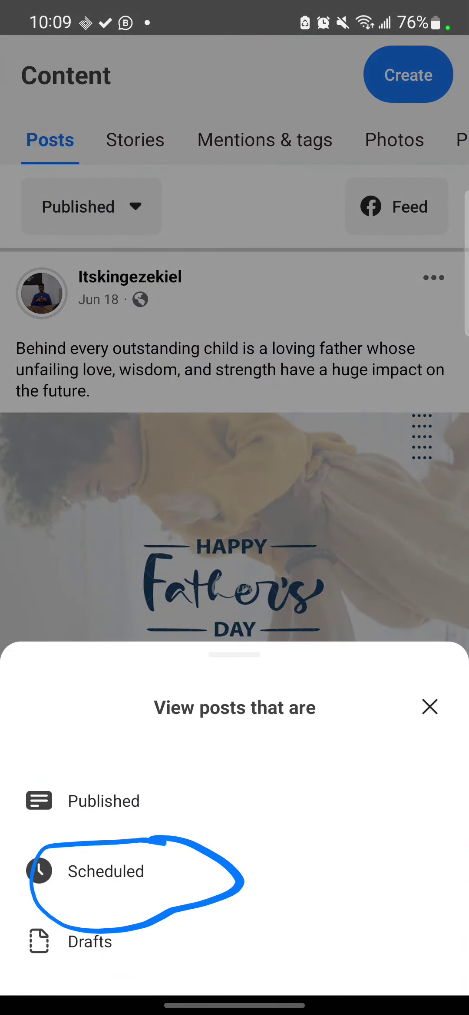
left_click(106, 871)
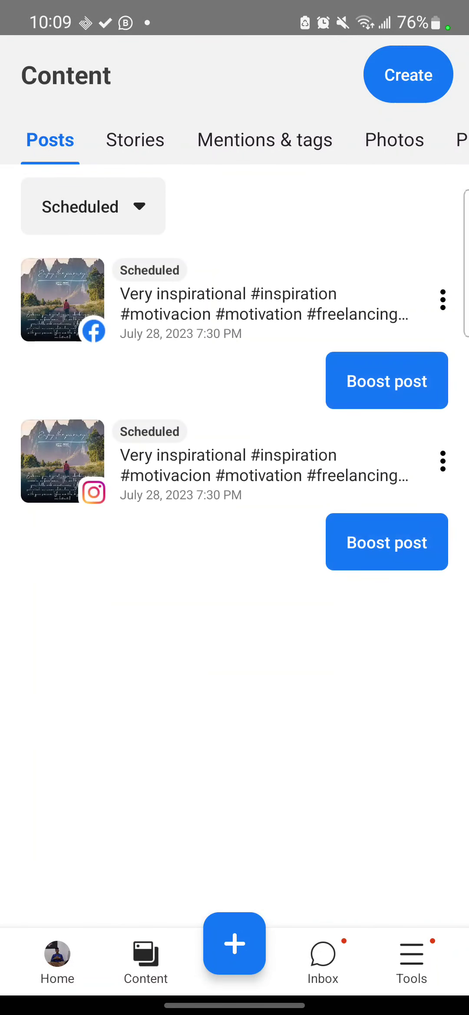